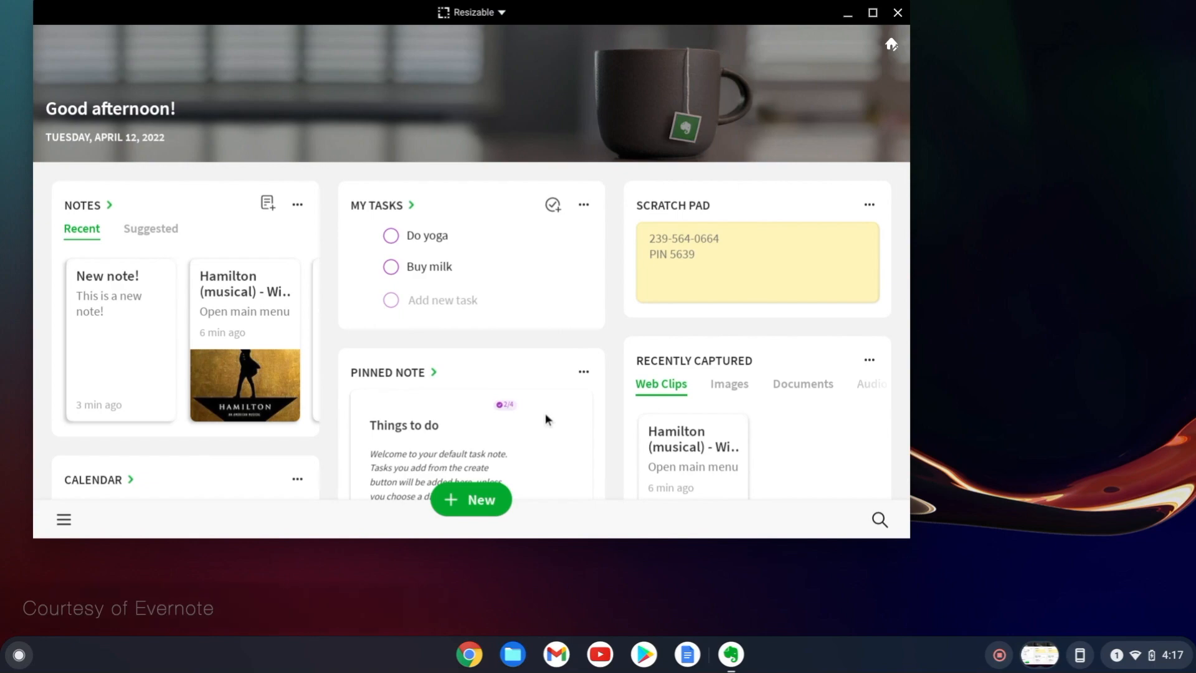
{"action": "mouse_move", "coordinate": [913, 539]}
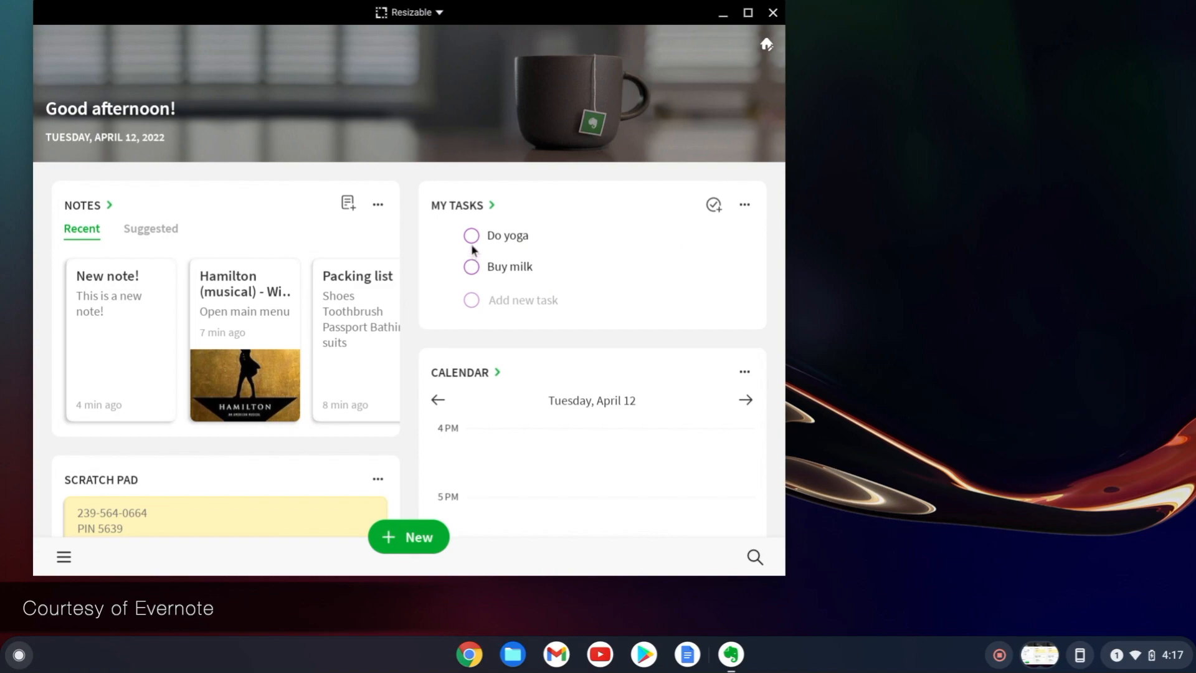
- Check off the 'Do yoga' and 'Buy milk' tasks in the My Tasks widget
{"action": "left_click", "coordinate": [471, 236]}
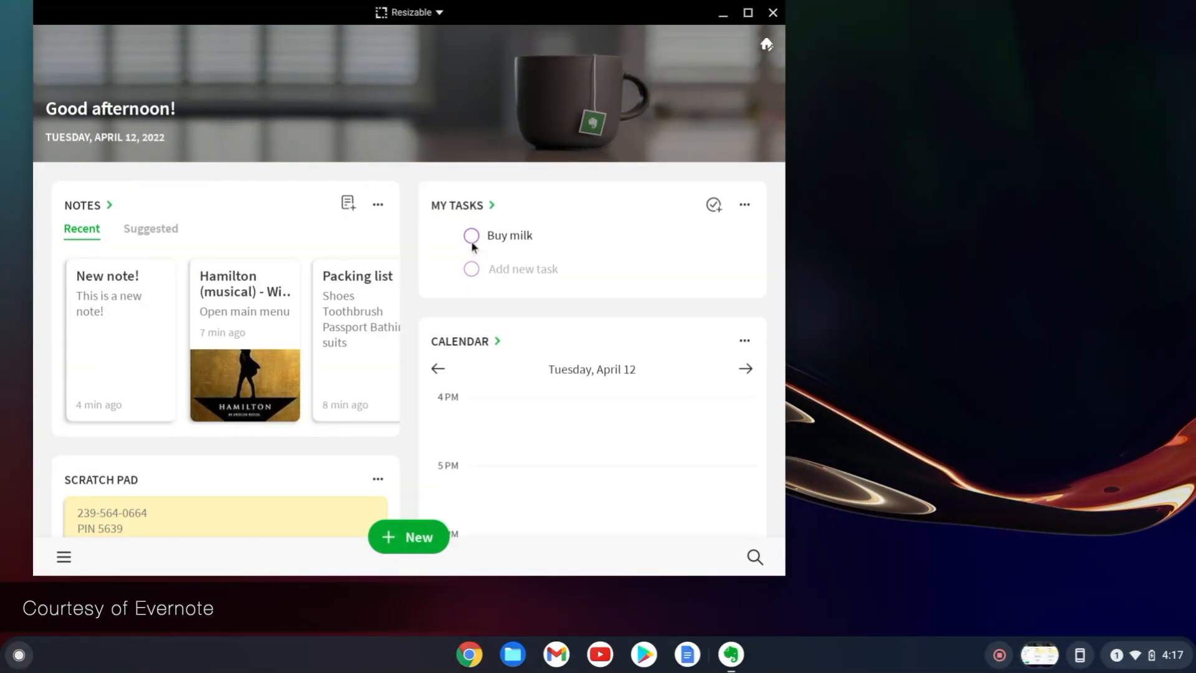
{"action": "left_click", "coordinate": [471, 235]}
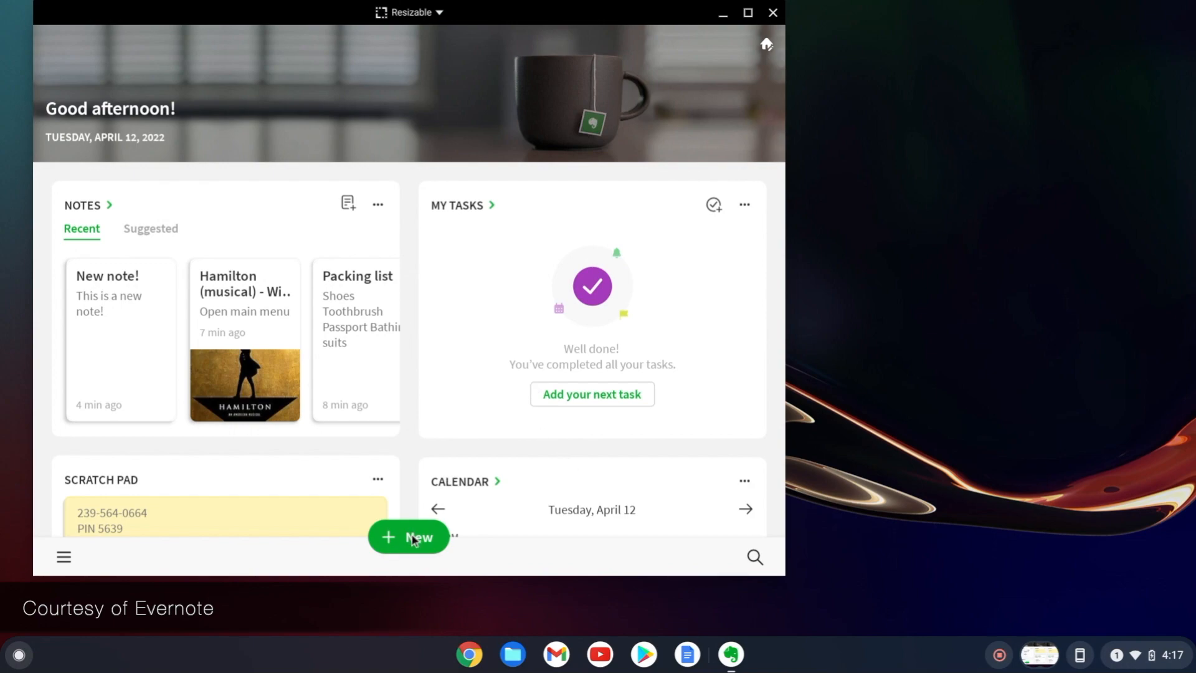
- Start a blank text note and title it 'New Chromebook note!'
{"action": "left_click", "coordinate": [409, 537]}
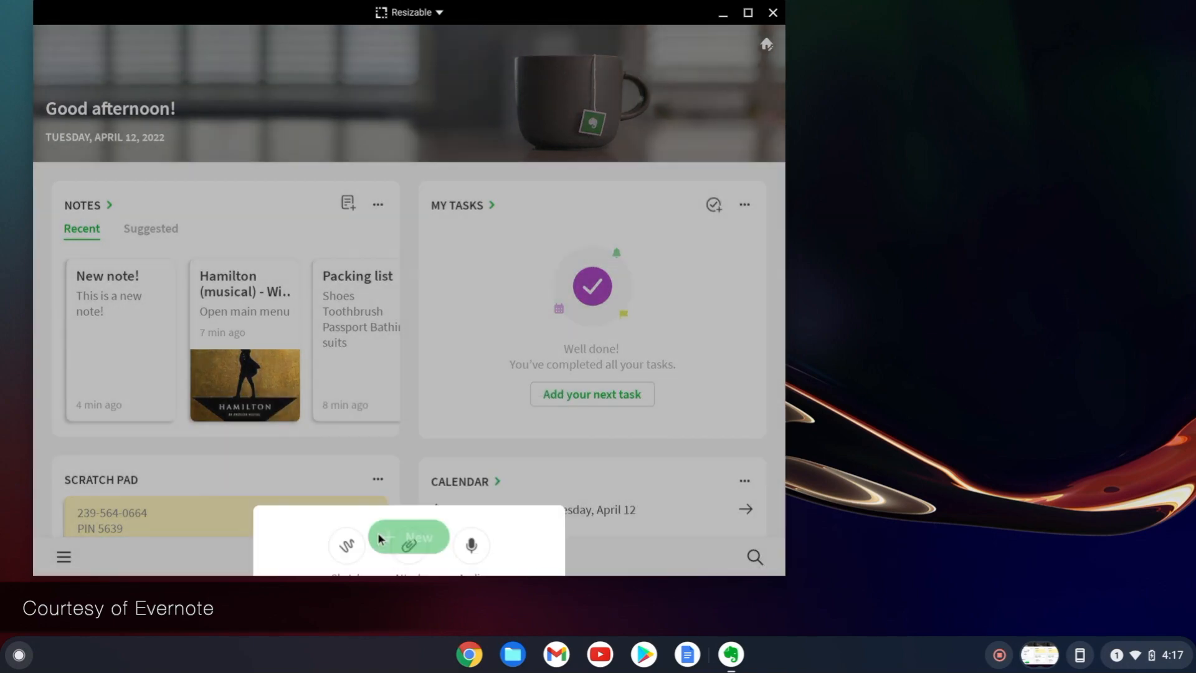
{"action": "left_click", "coordinate": [409, 536]}
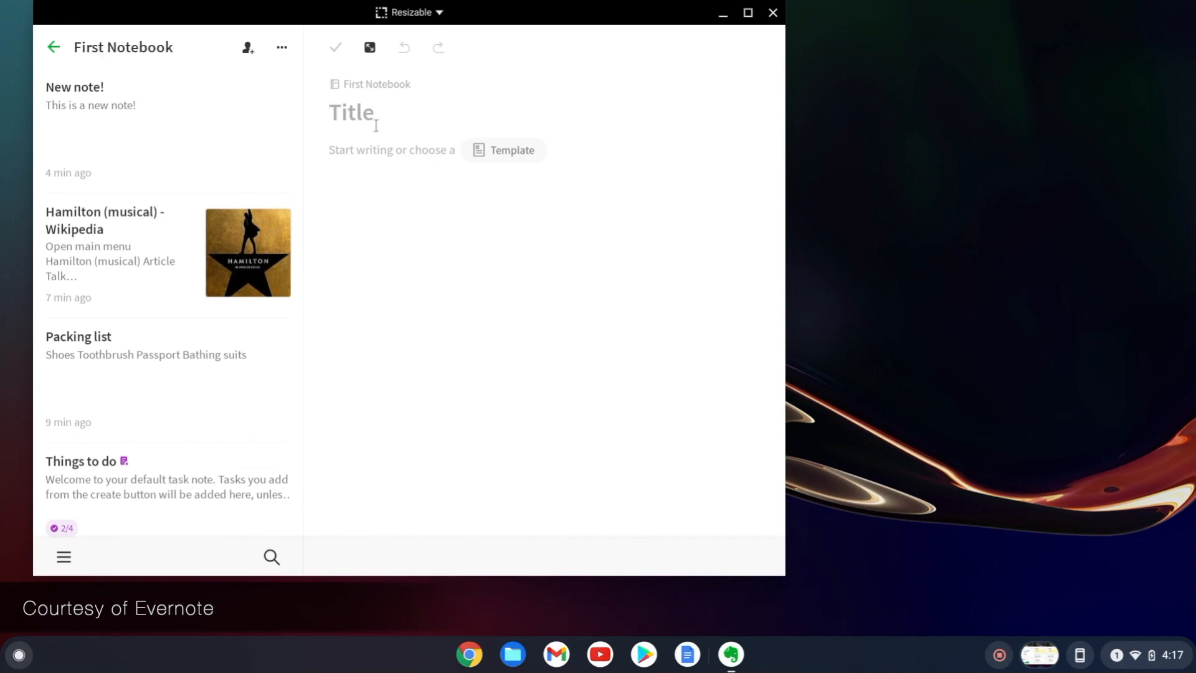
{"action": "type", "text": "New Chr"}
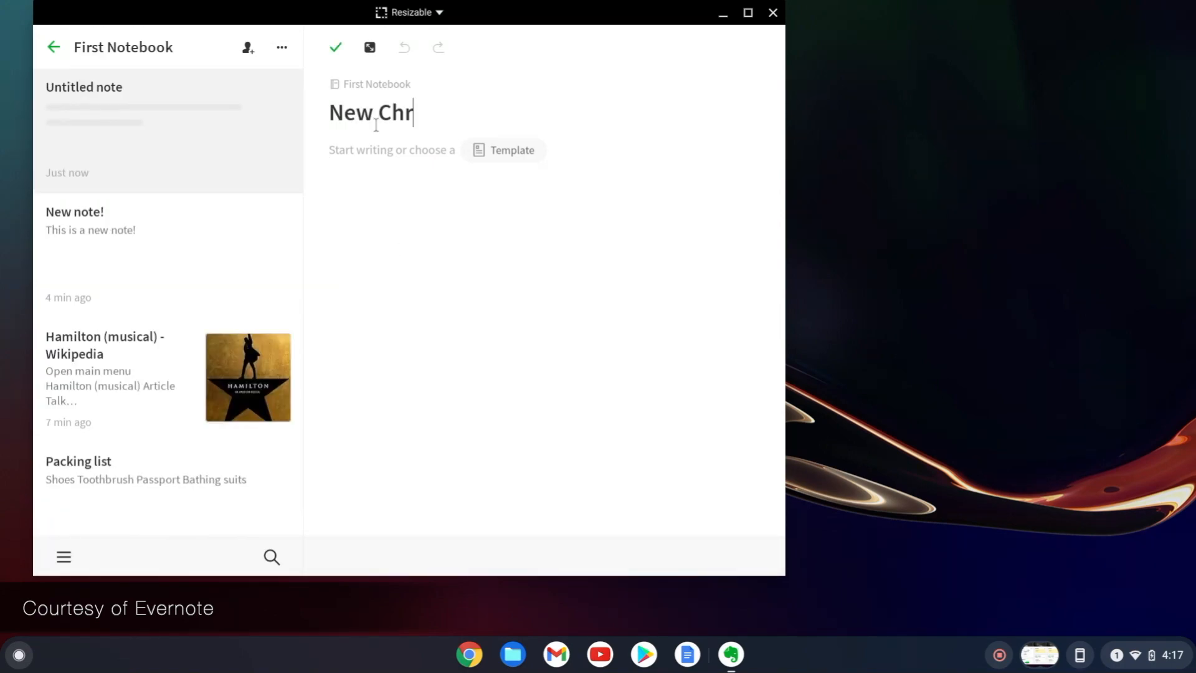
{"action": "type", "text": "omebook note"}
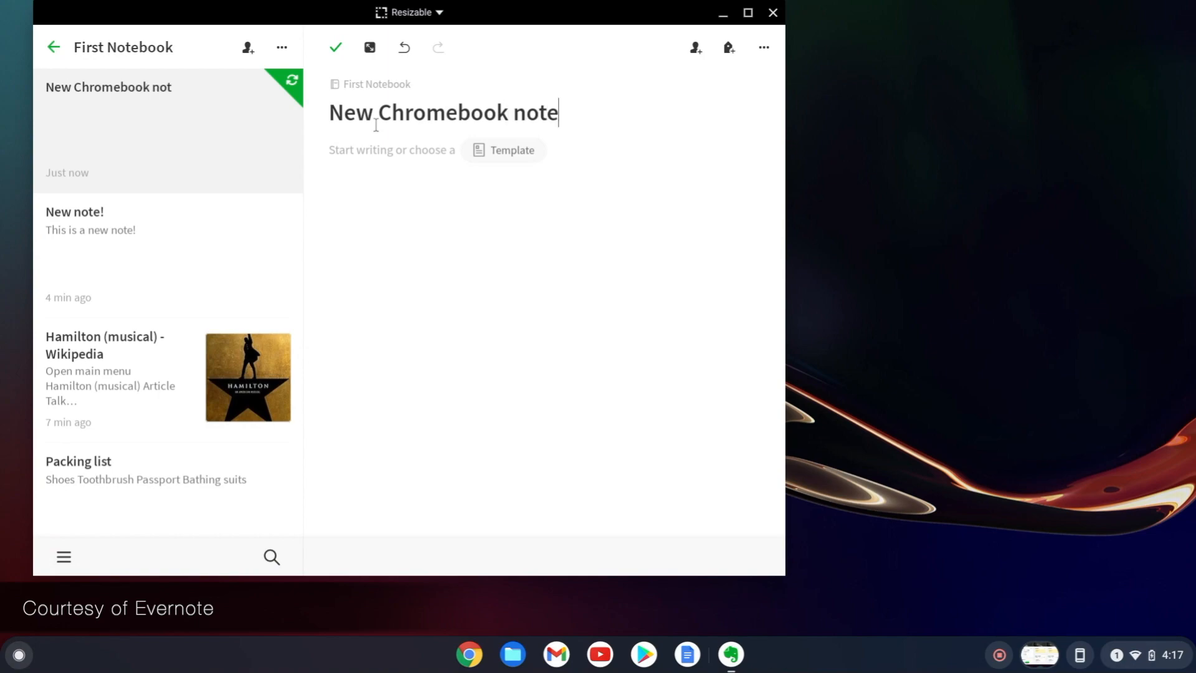
{"action": "type", "text": "!"}
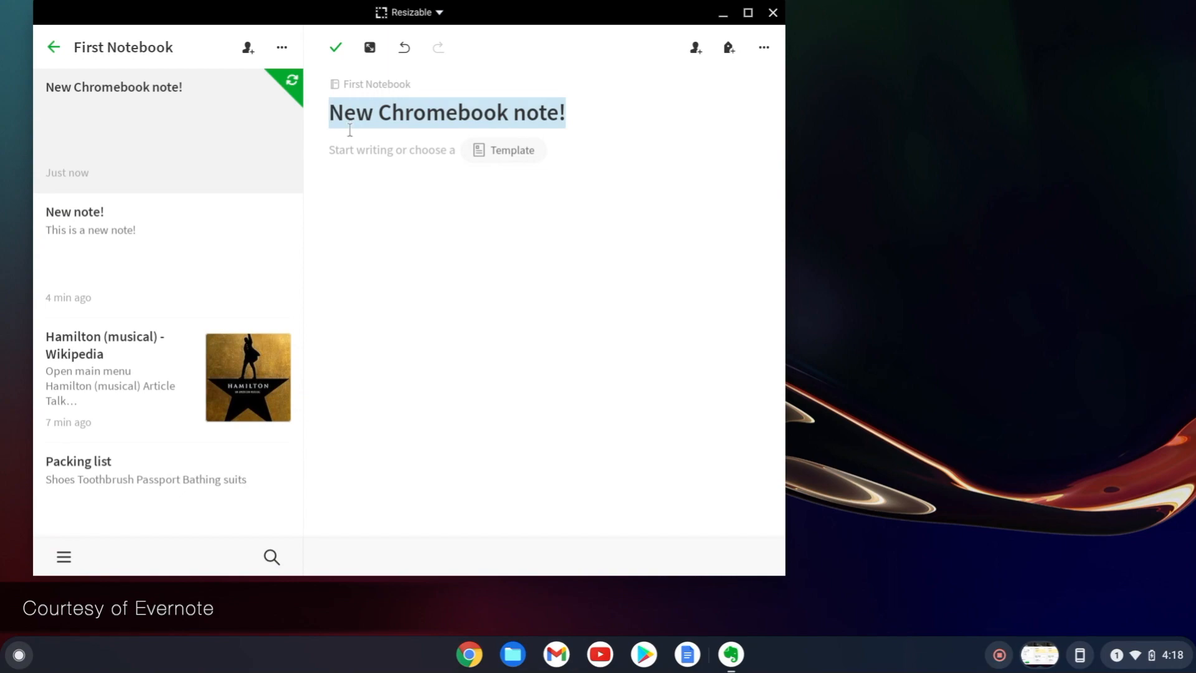
- Paste 'New Chromebook note!' into the body, save, and return to the home dashboard
{"action": "right_click", "coordinate": [391, 150]}
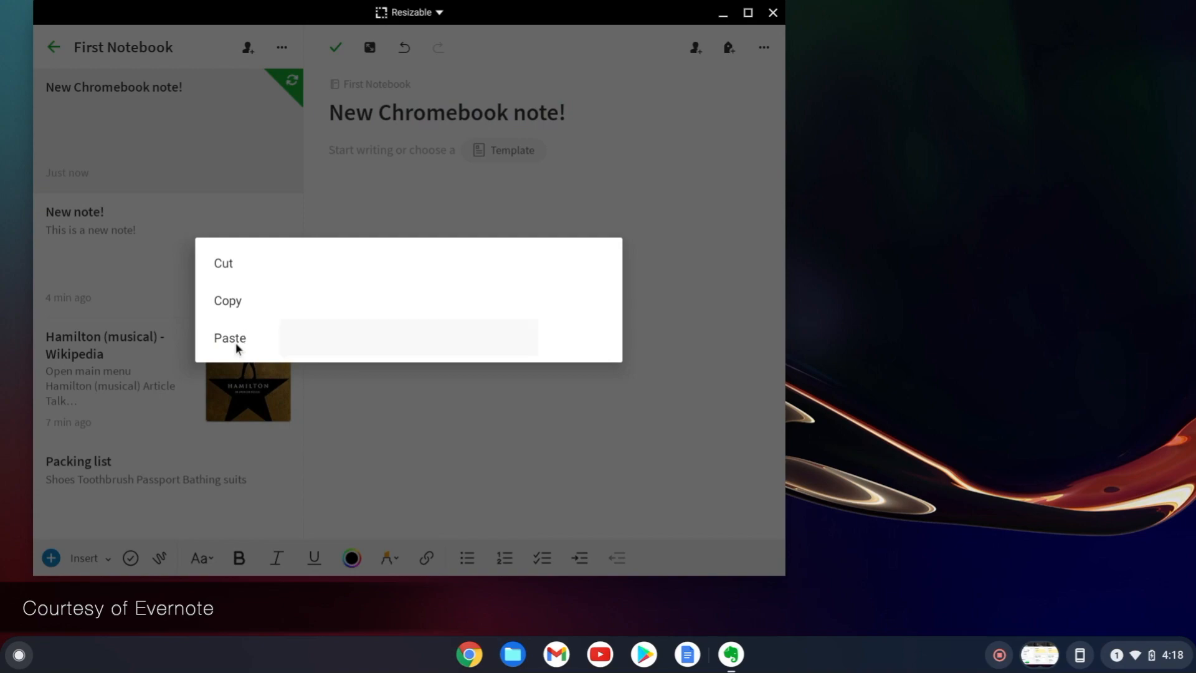
{"action": "left_click", "coordinate": [229, 338]}
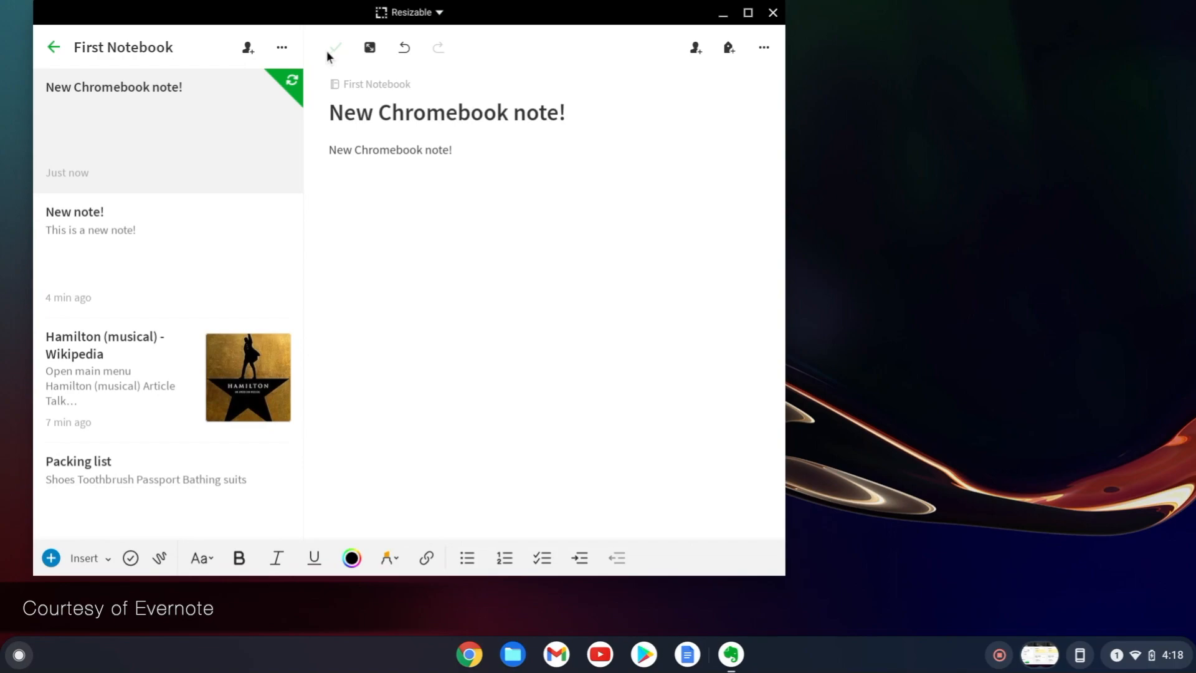
{"action": "left_click", "coordinate": [333, 47]}
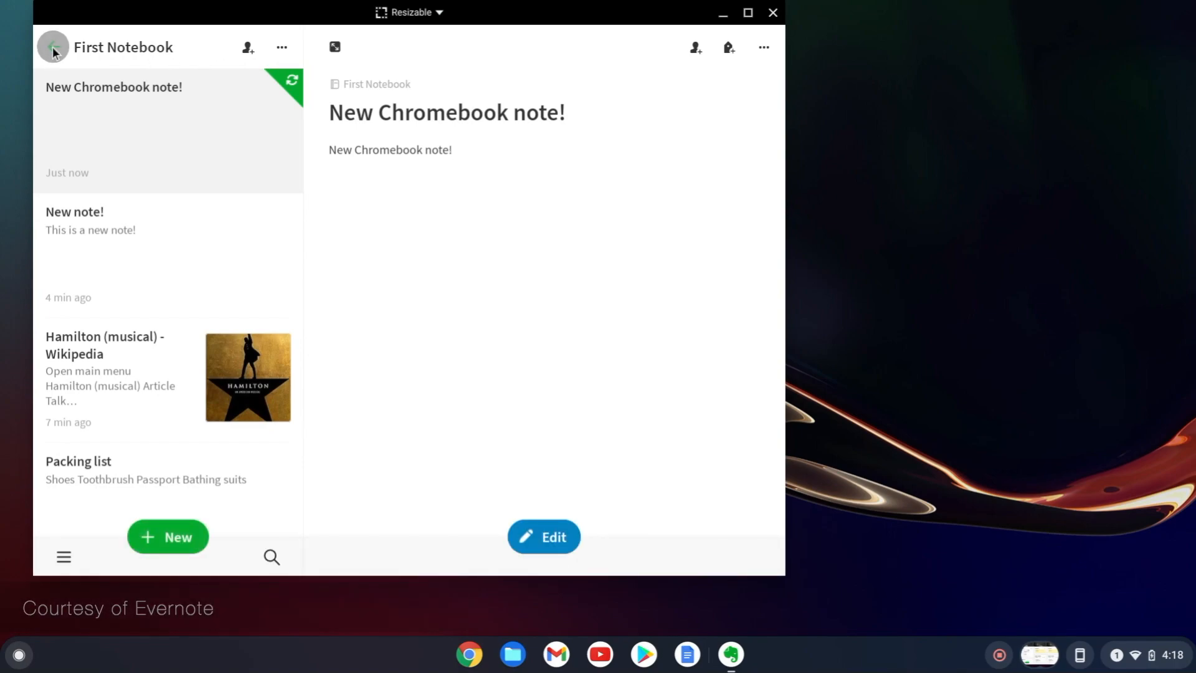
{"action": "left_click", "coordinate": [52, 46]}
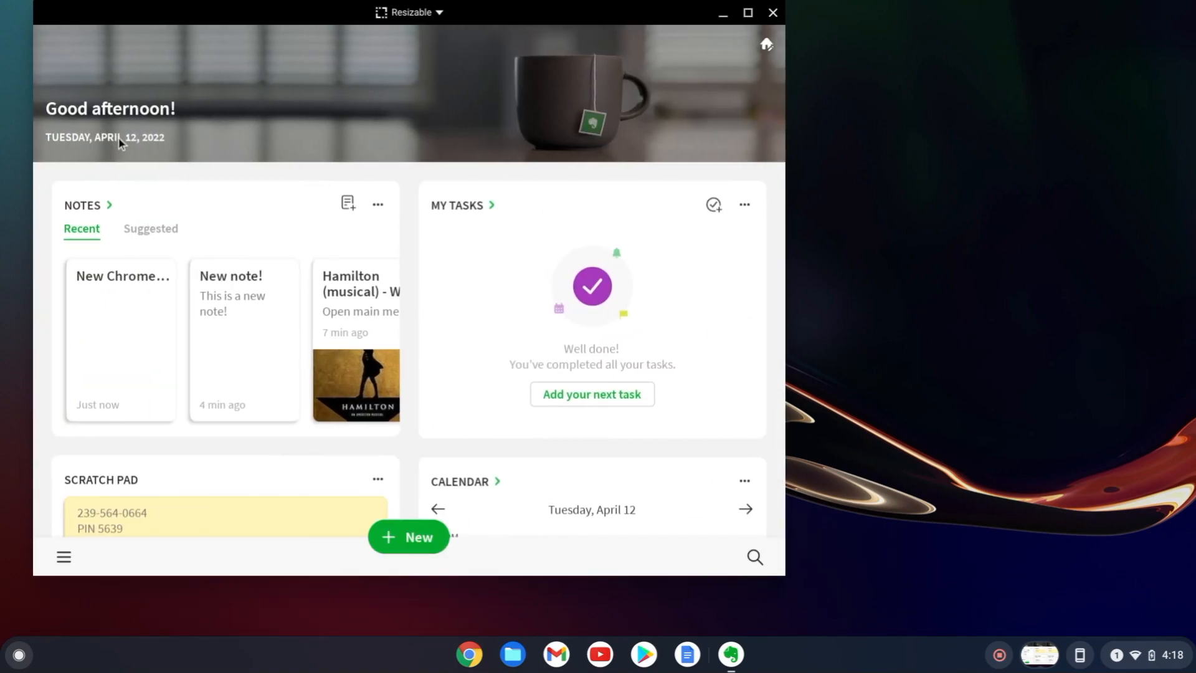